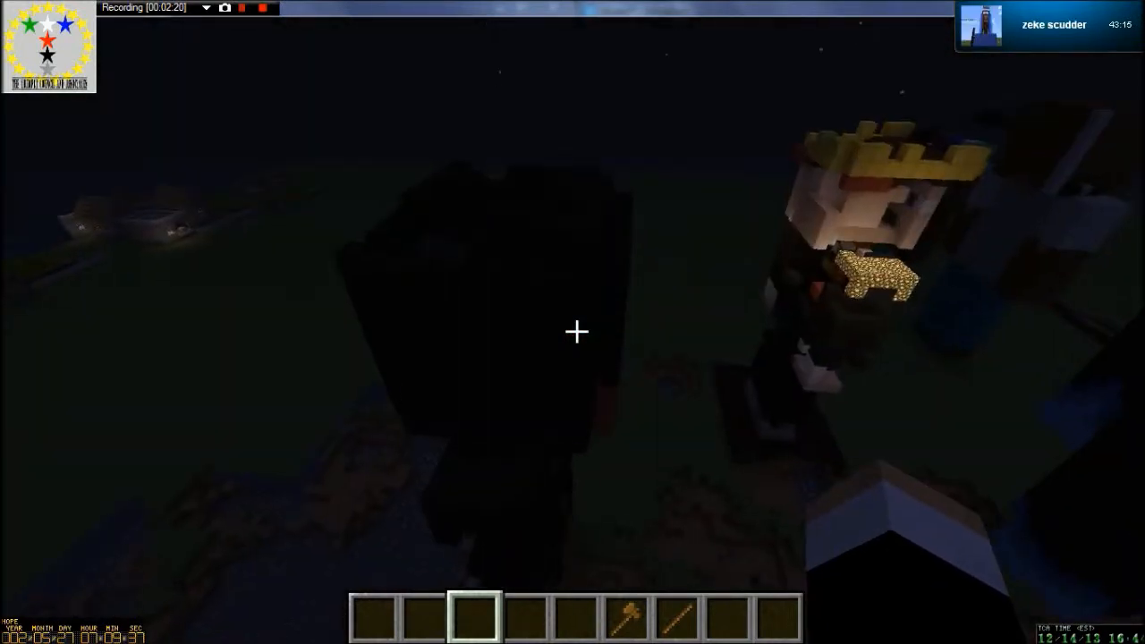
{"action": "mouse_move", "coordinate": [572, 333]}
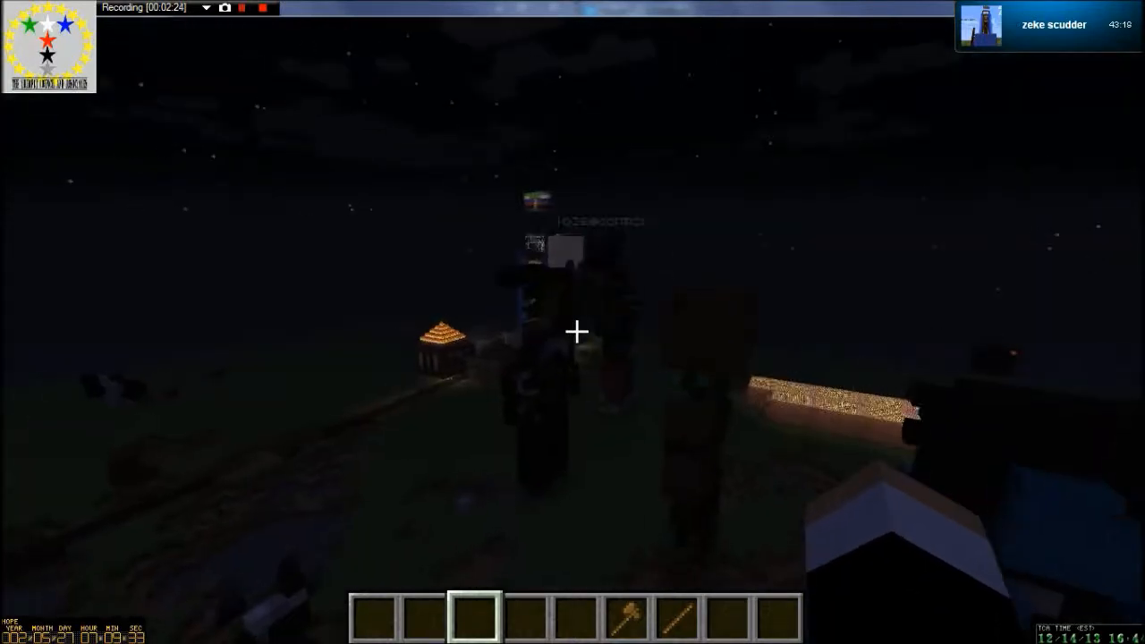
{"action": "mouse_move", "coordinate": [572, 331]}
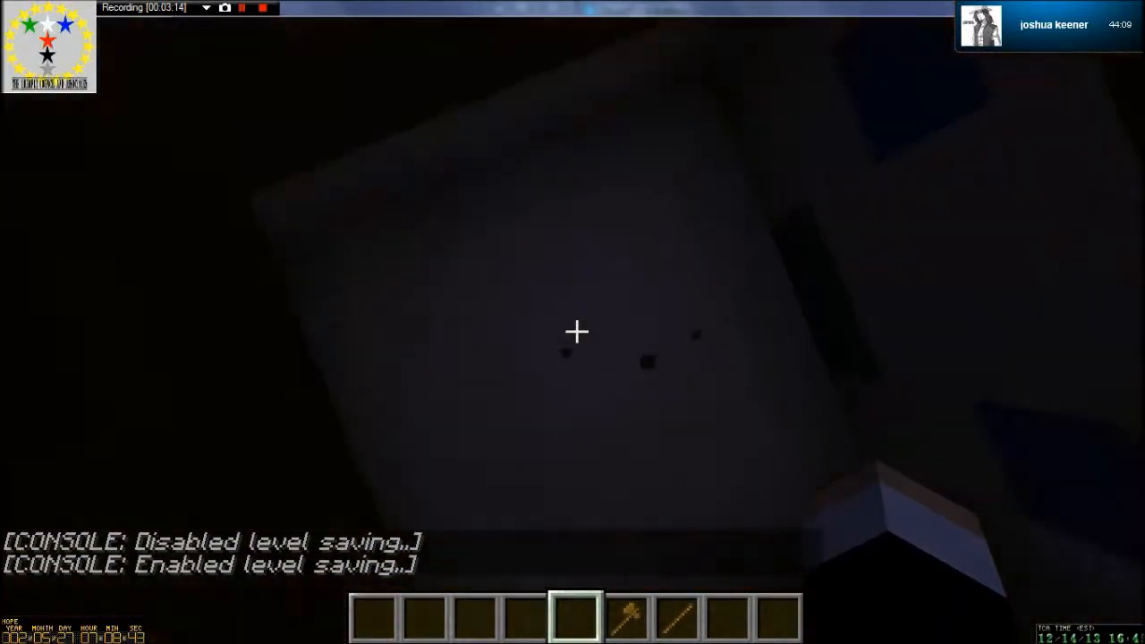
Open the creative inventory on the Tools category showing shovels, pickaxes, axes and enchanted books
{"action": "key", "text": "e"}
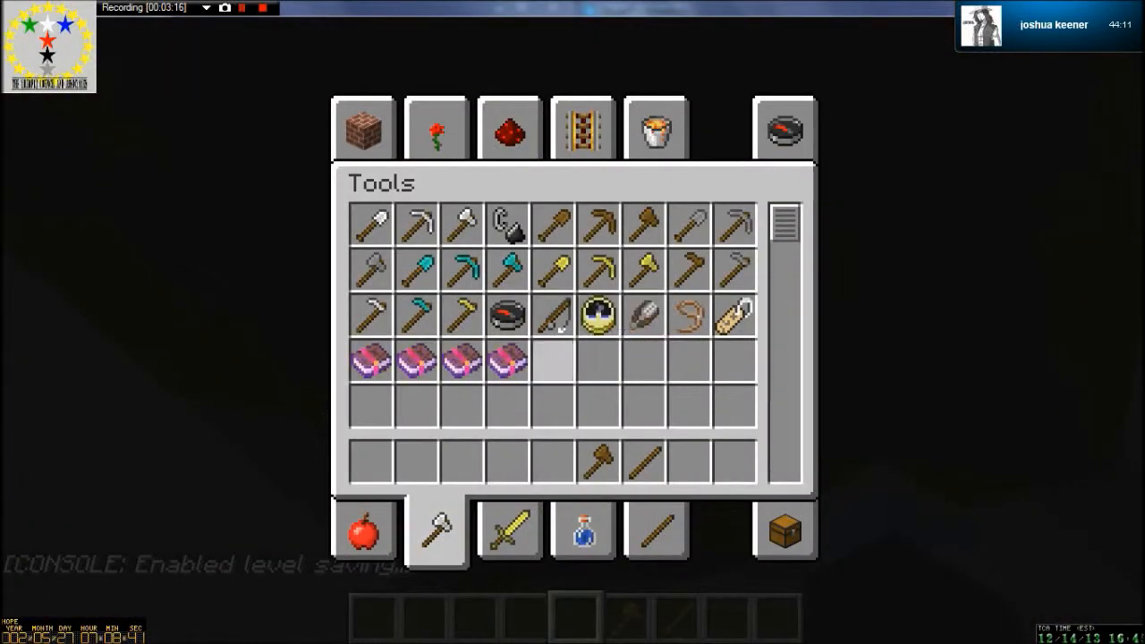